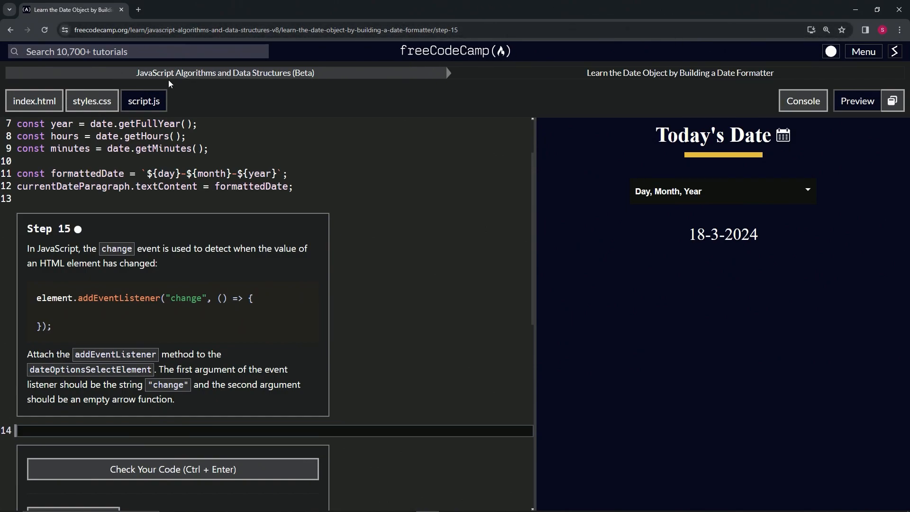
mouse_move(585, 85)
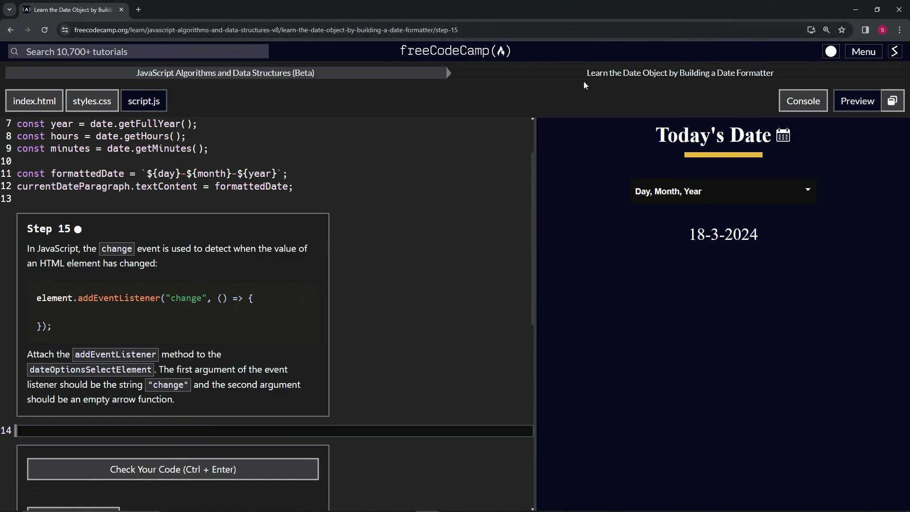
mouse_move(763, 88)
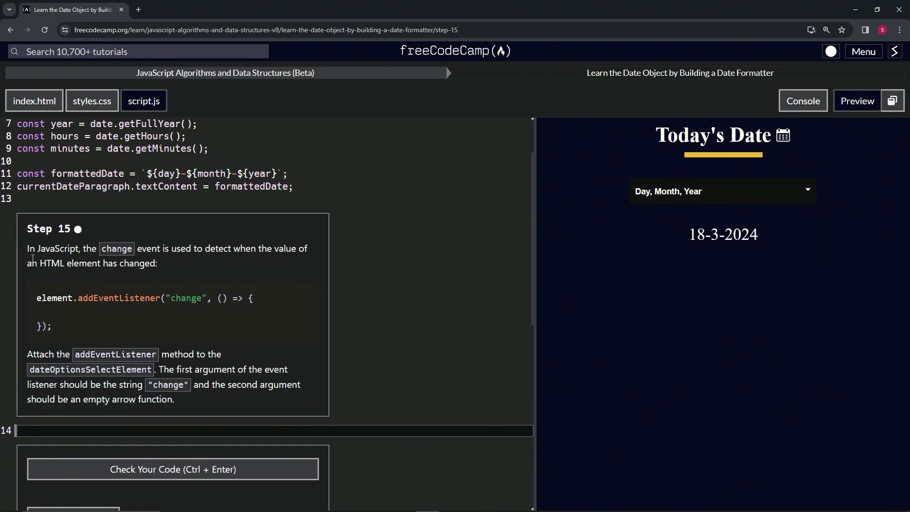
mouse_move(202, 263)
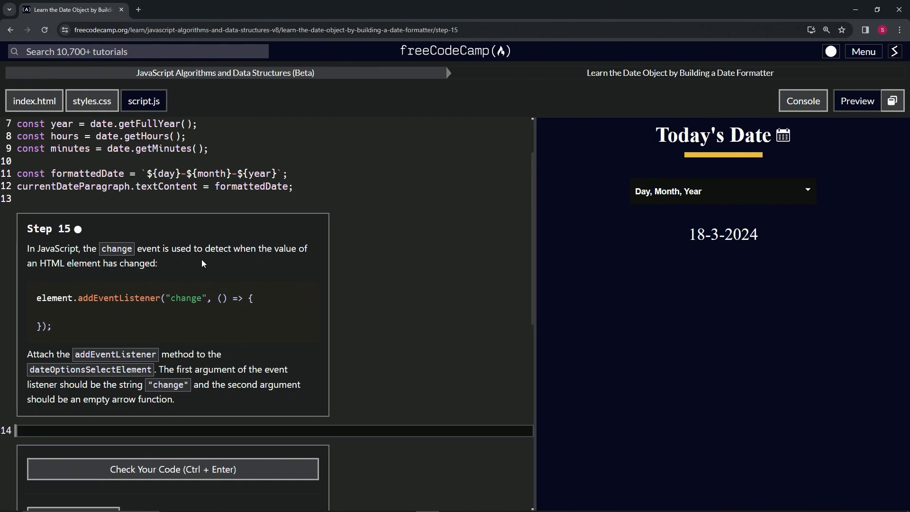
mouse_move(107, 279)
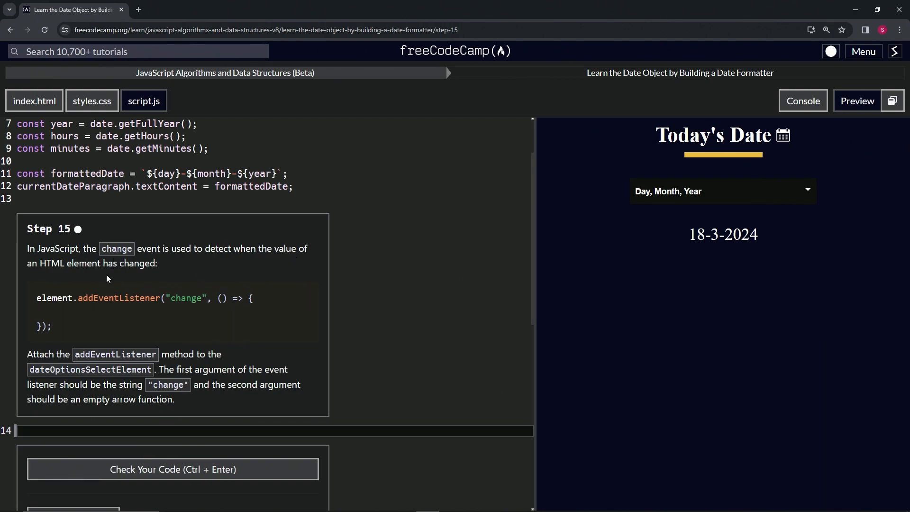
mouse_move(104, 269)
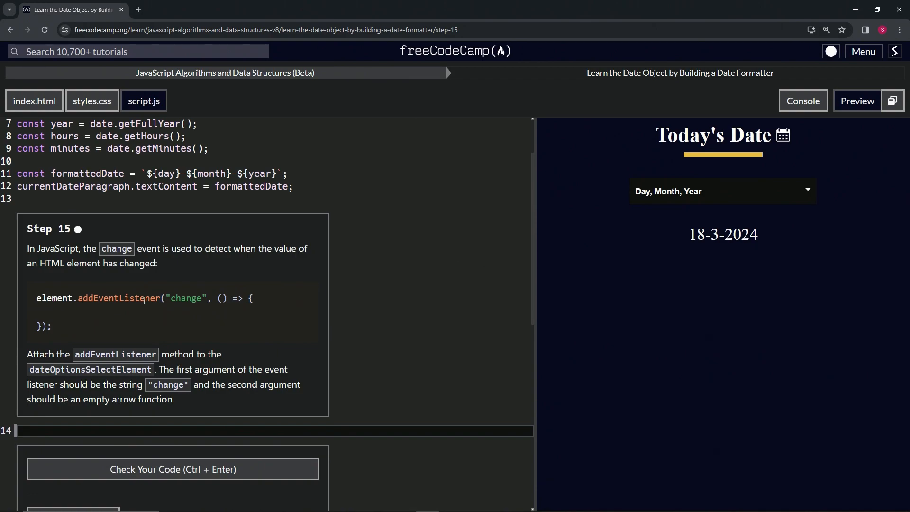
mouse_move(208, 296)
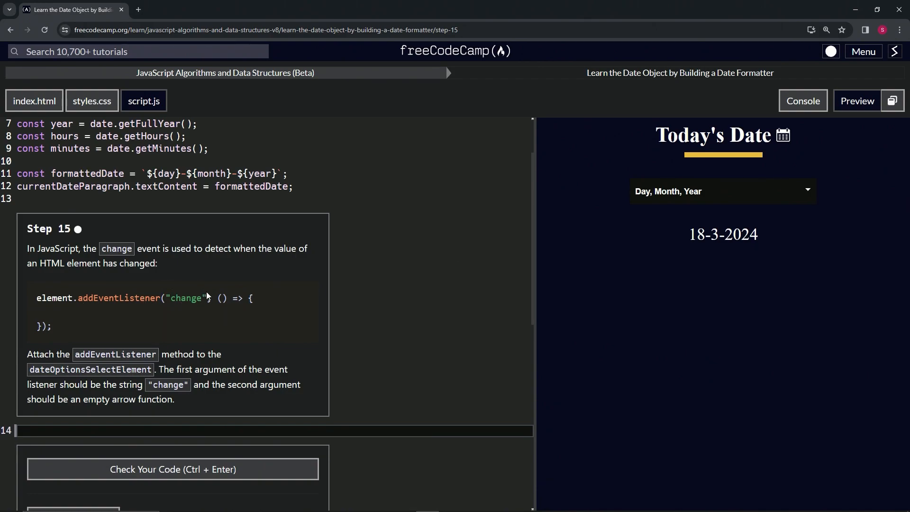
Write dateOptionsSelectElement.addEventListener("change", () => {}); with an empty arrow-function callback.
type(",")
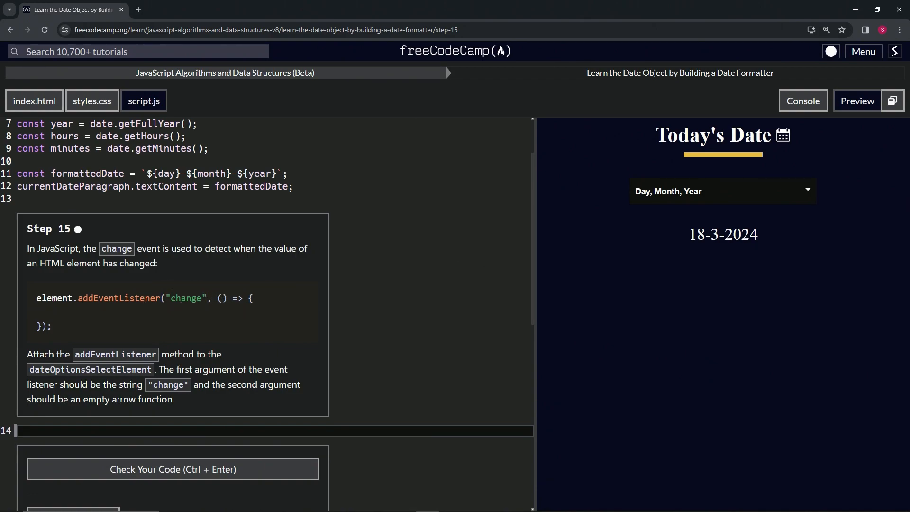
mouse_move(248, 298)
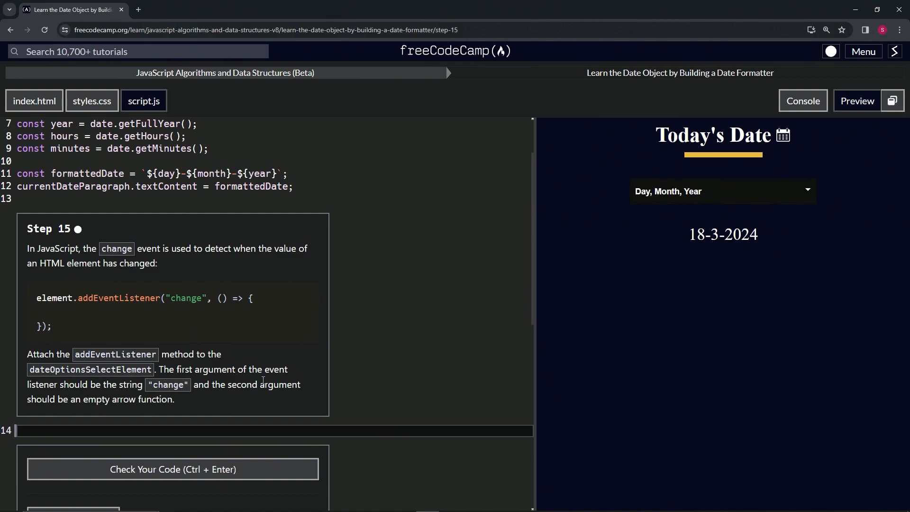
mouse_move(139, 427)
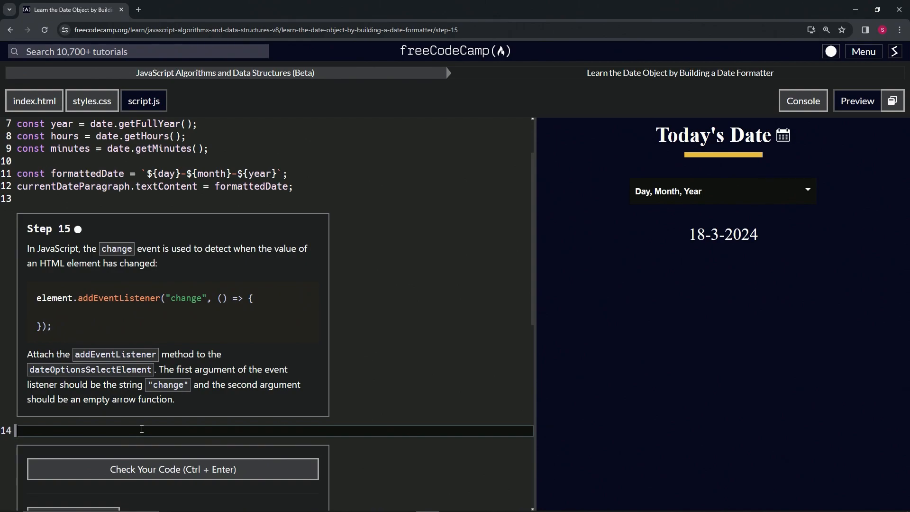
type("date")
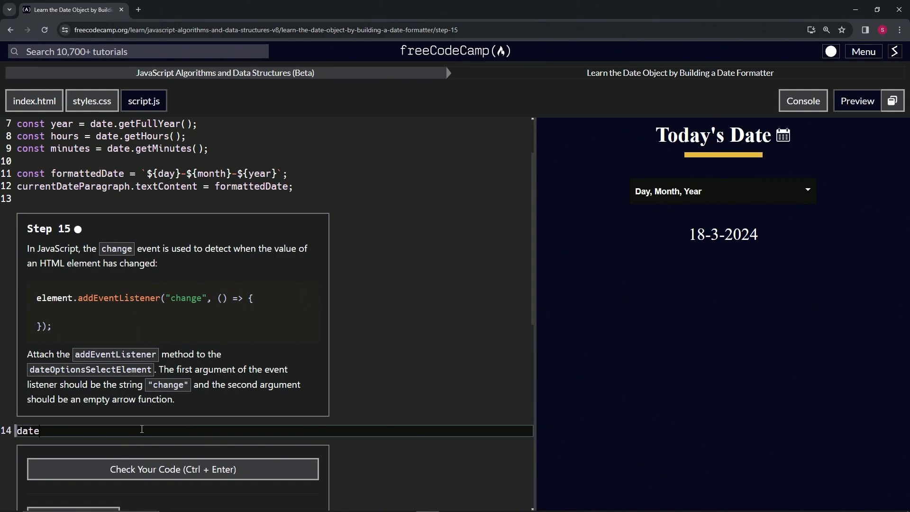
type("OptionsSel")
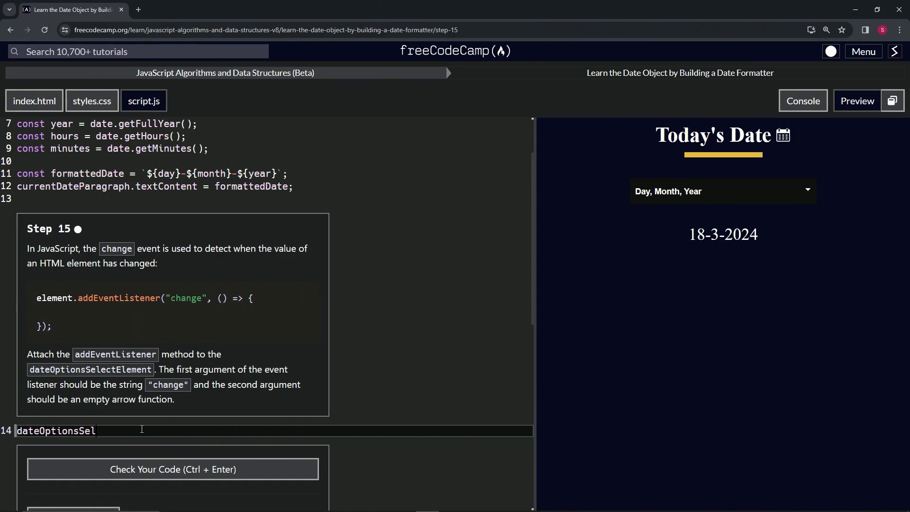
type("ectElement")
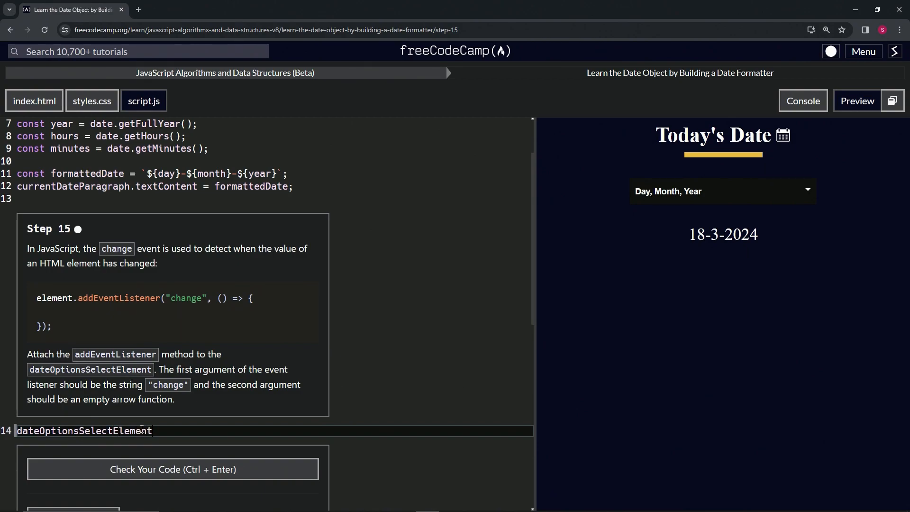
type(".a")
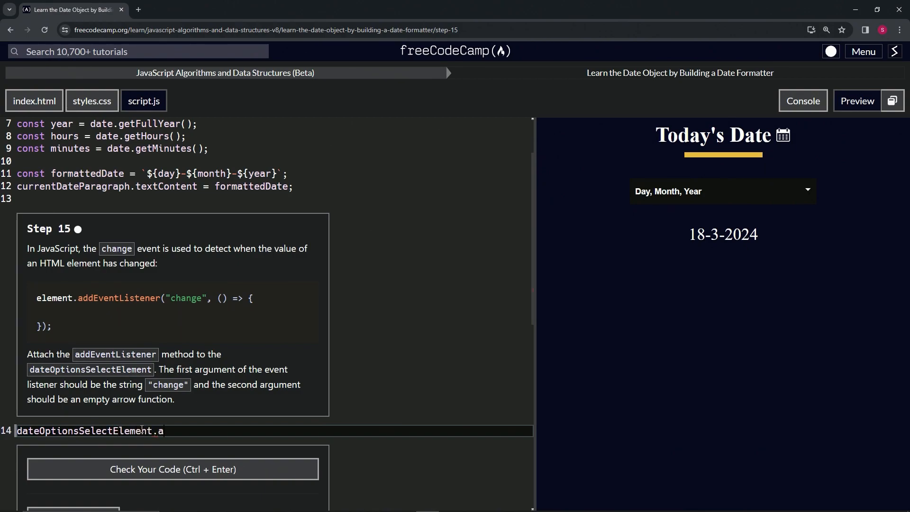
type("ddEvent")
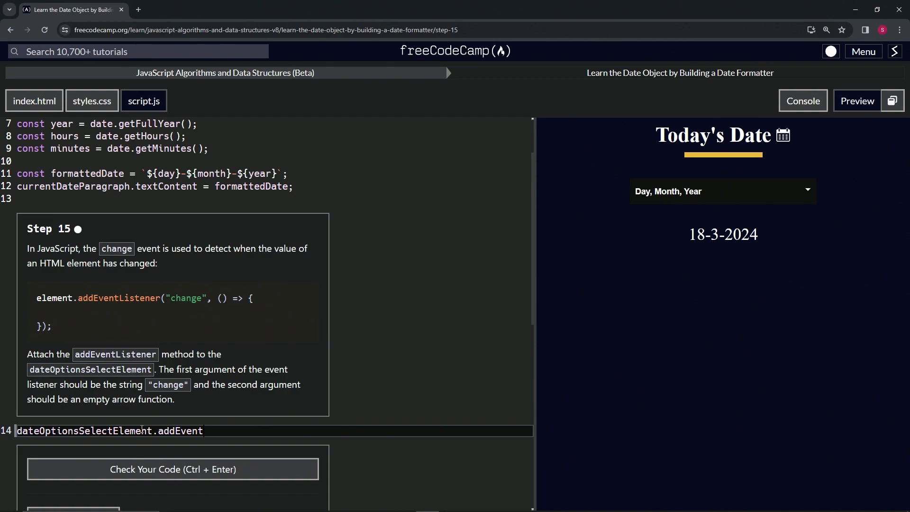
type("Listener")
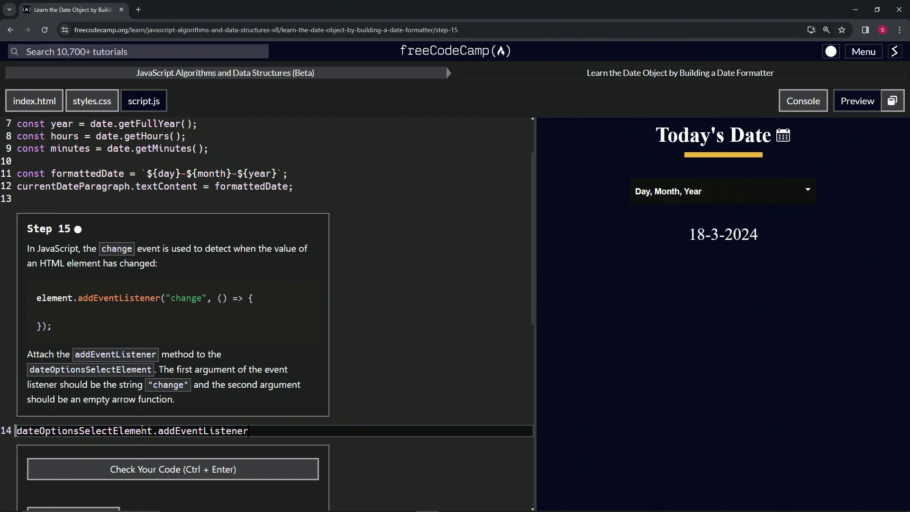
type("(\"\")")
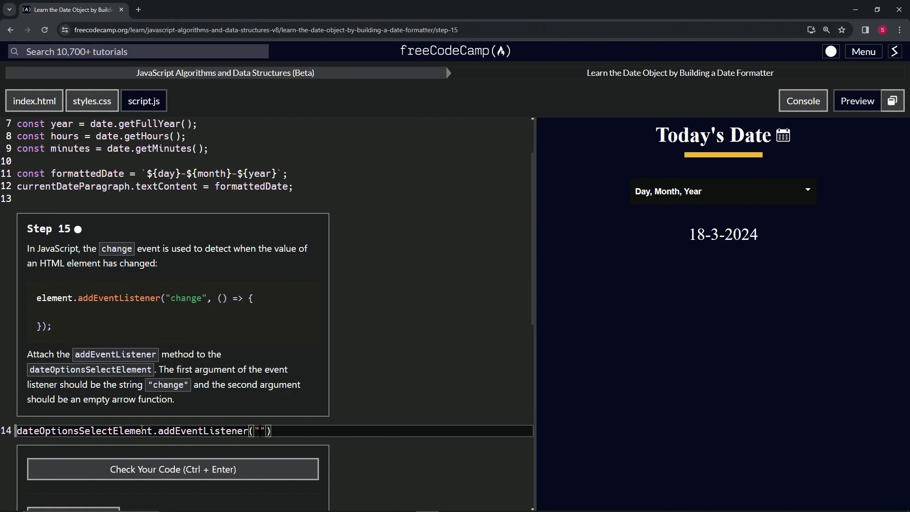
type("change")
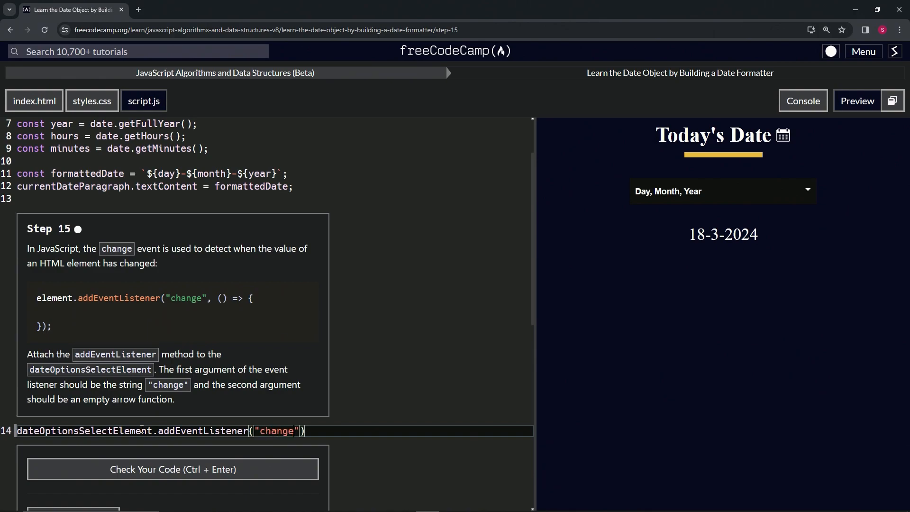
type(",")
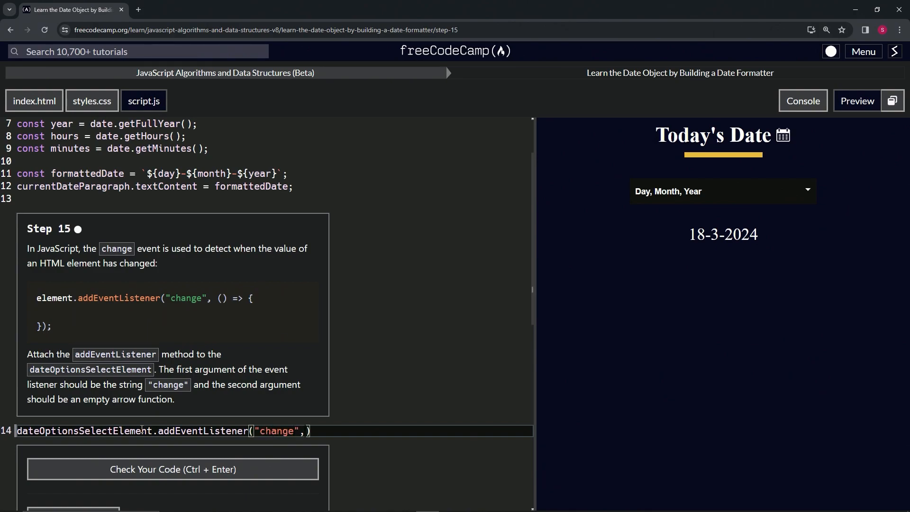
type("() => {});")
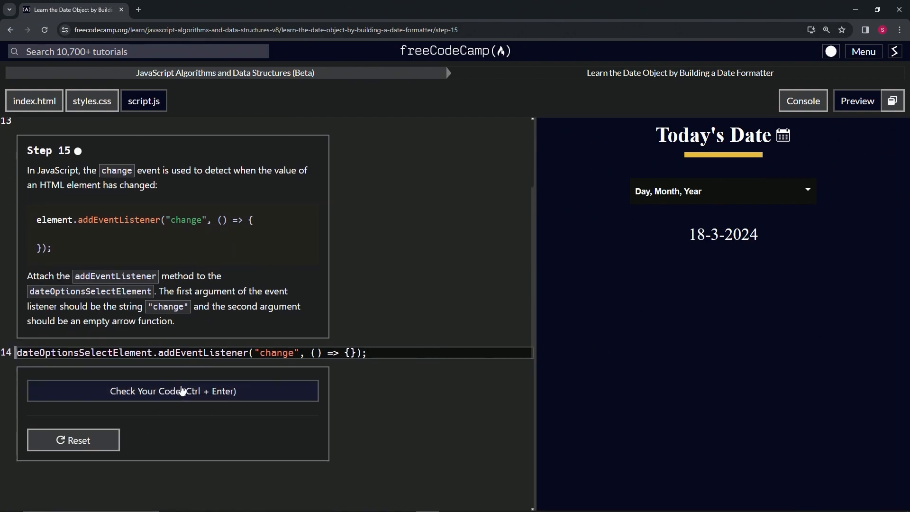
Check the Step 15 code, submit it and advance to Step 16 on switch statements.
left_click(172, 391)
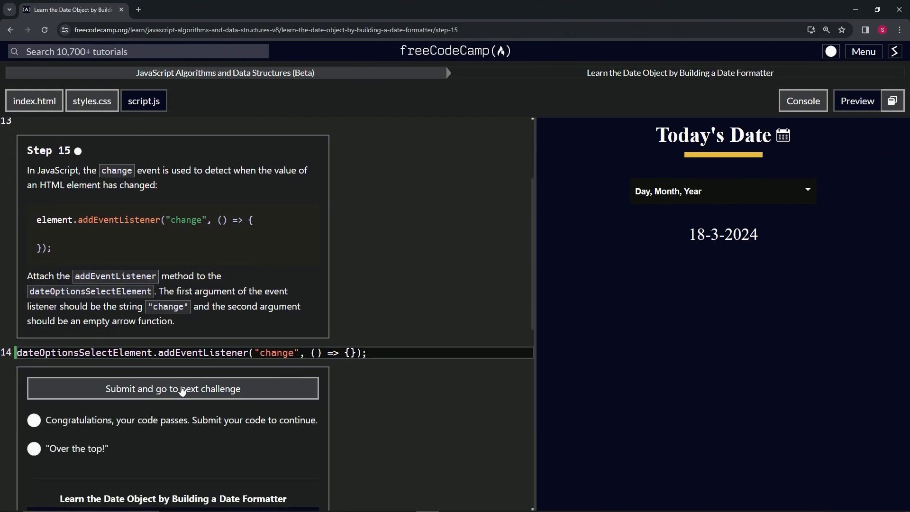
left_click(173, 389)
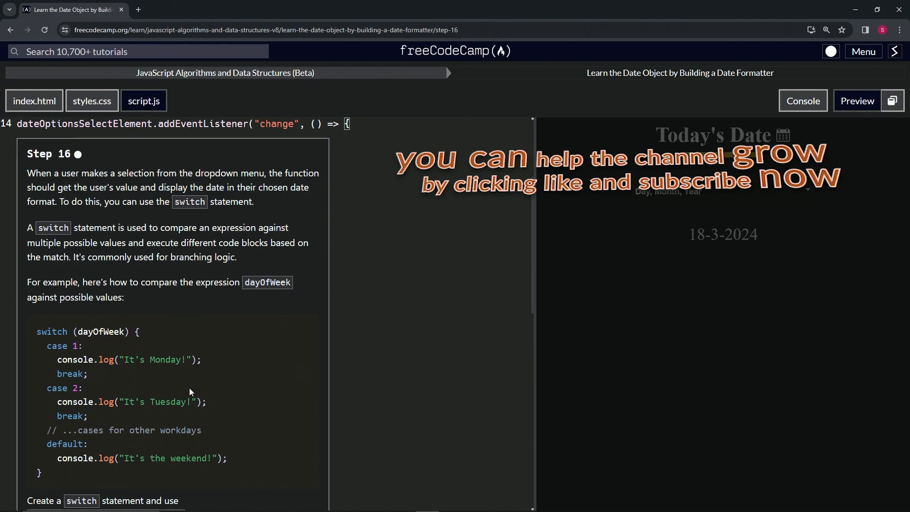
mouse_move(53, 169)
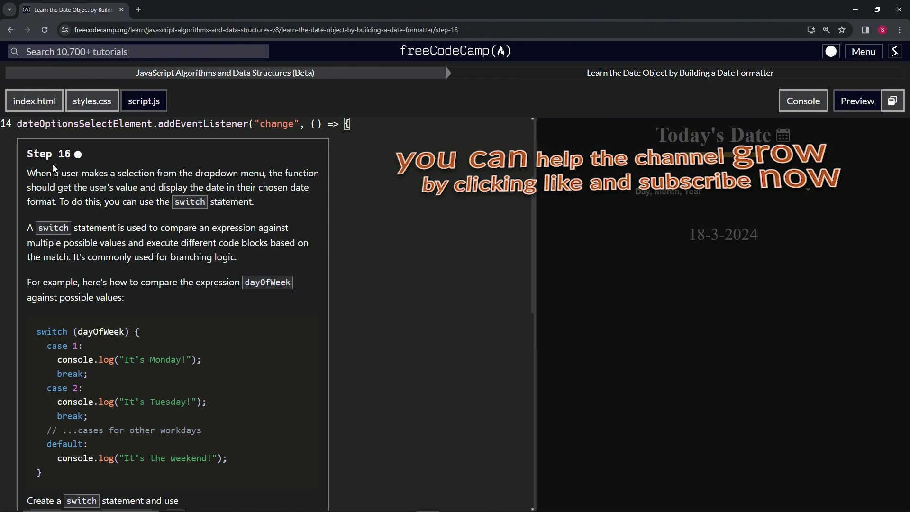